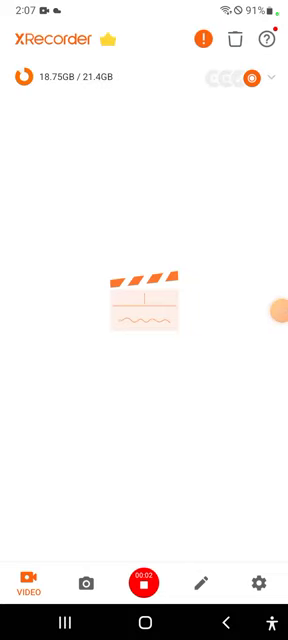
Return to the home screen and swipe to the page holding the Play Store.
click(144, 584)
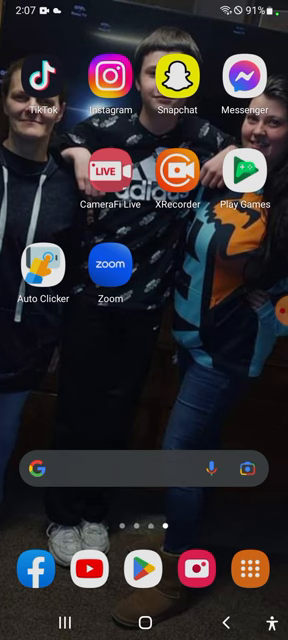
scroll(left, 3)
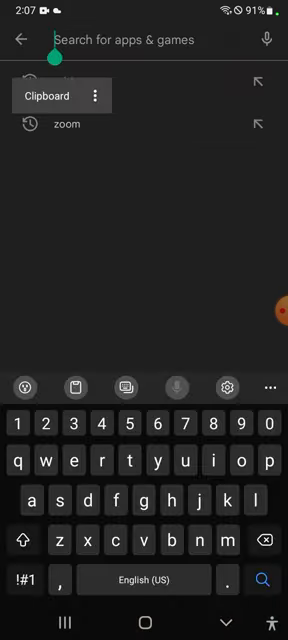
Search the Play Store for 'camerafi live' and open the CameraFi Live listing.
text(xbox)
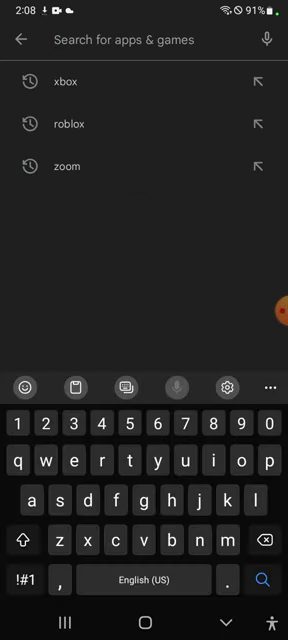
text(a)
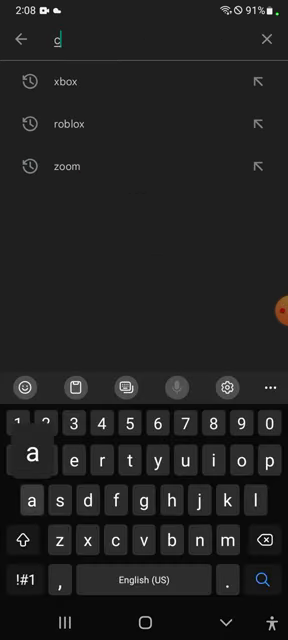
text(camerfi)
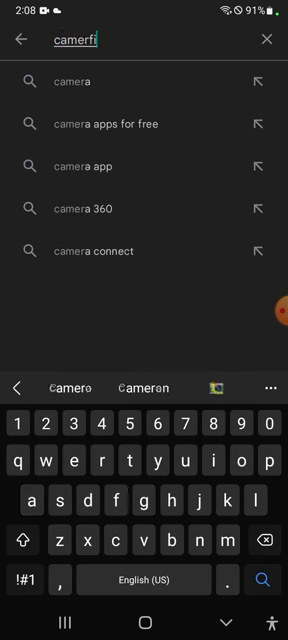
text(ive)
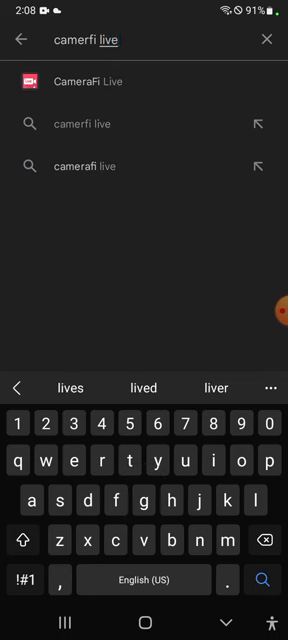
click(84, 80)
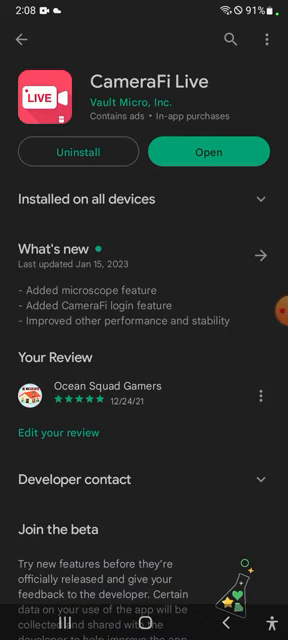
Launch CameraFi Live, try the camera source, settle on screen streaming, and go home.
click(216, 152)
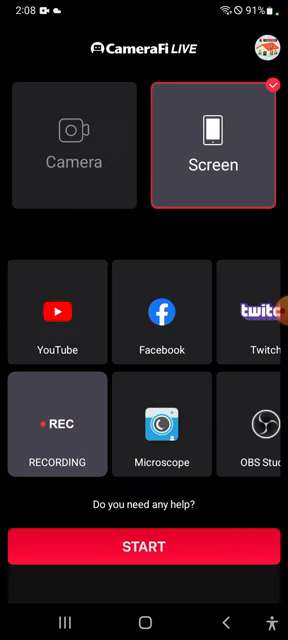
click(72, 150)
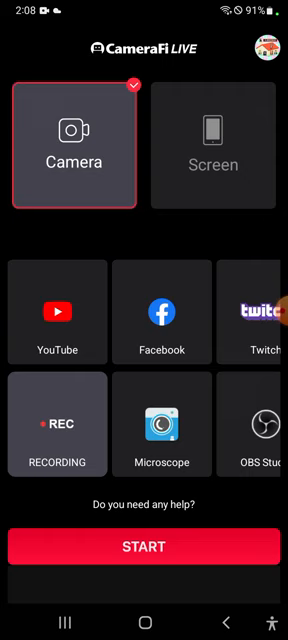
click(214, 148)
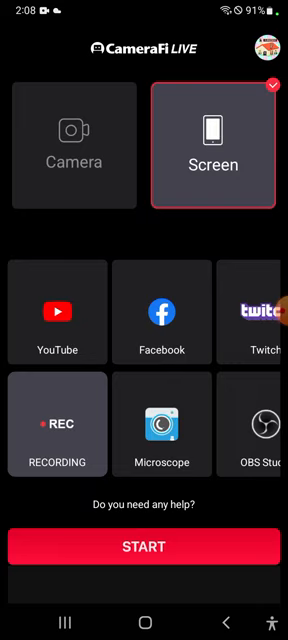
click(262, 48)
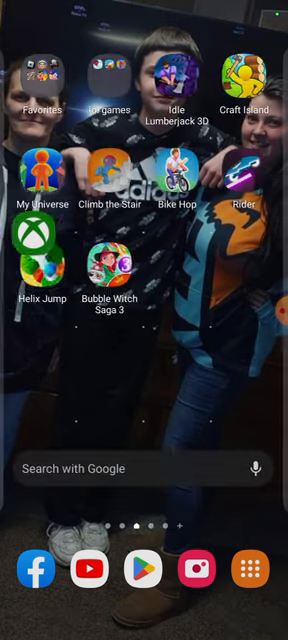
Swipe to the home screen page with the Xbox app and launch it.
scroll(left, 3)
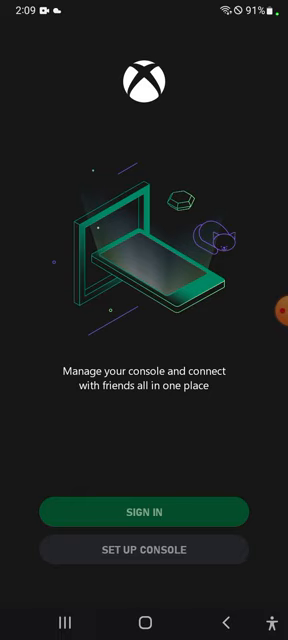
Sign in to Xbox with the Microsoft account already on the phone.
click(144, 512)
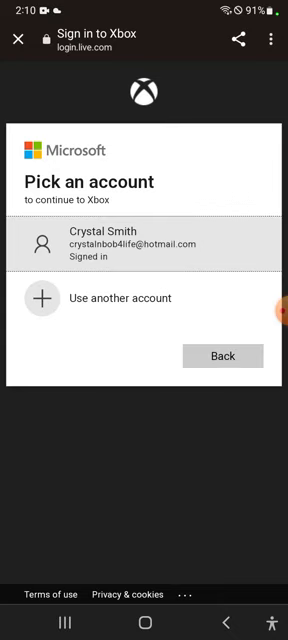
click(144, 246)
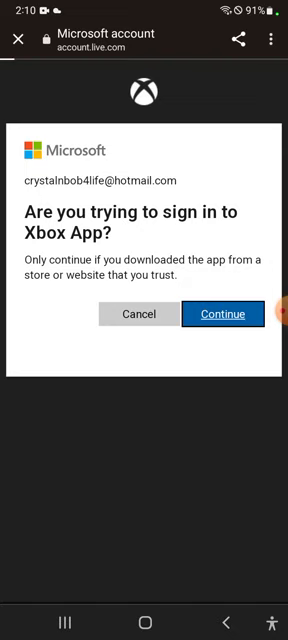
click(216, 314)
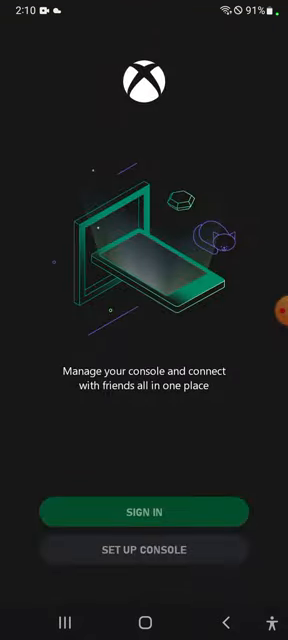
click(144, 512)
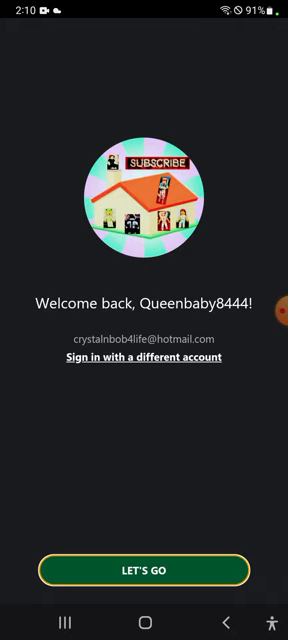
Advance the setup through welcome, notifications and the Find your friends list.
click(144, 570)
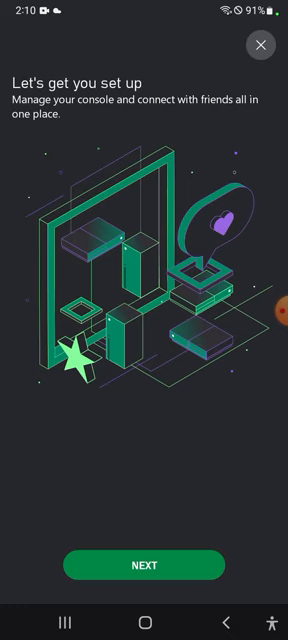
click(144, 564)
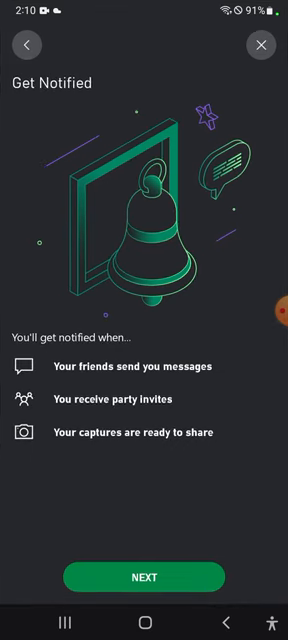
click(144, 576)
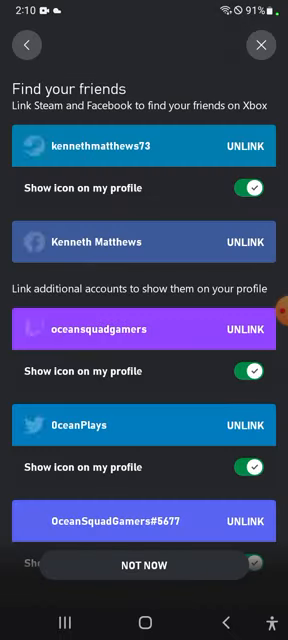
scroll(down, 3)
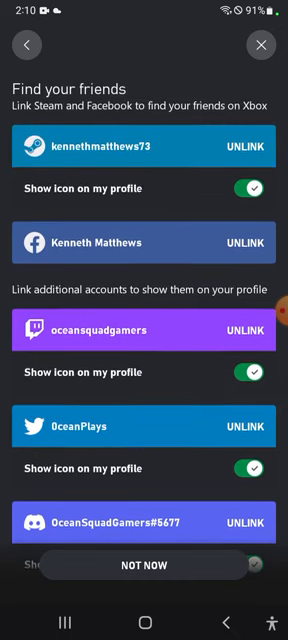
scroll(down, 3)
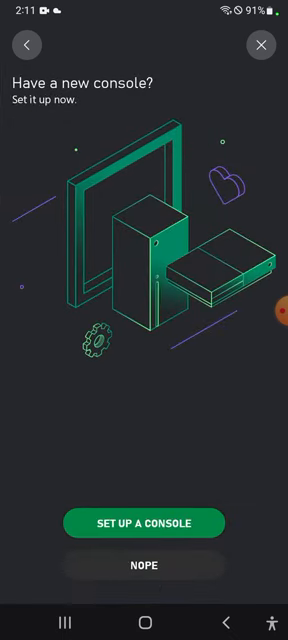
Start console setup, then back out of the code entry screen to finish setup.
click(144, 524)
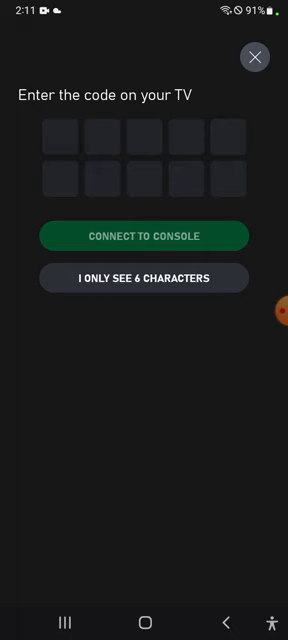
click(68, 136)
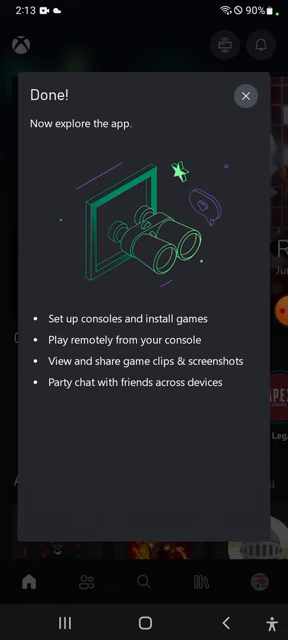
Dismiss the Done! panel to reveal the Xbox home feed.
click(248, 96)
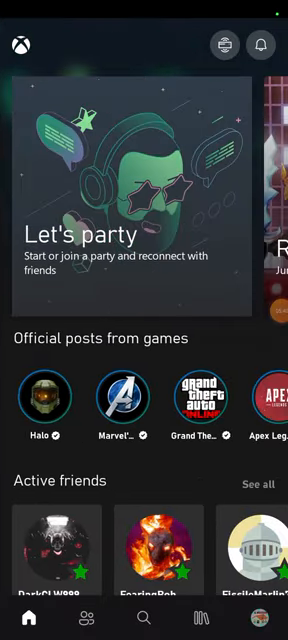
scroll(down, 3)
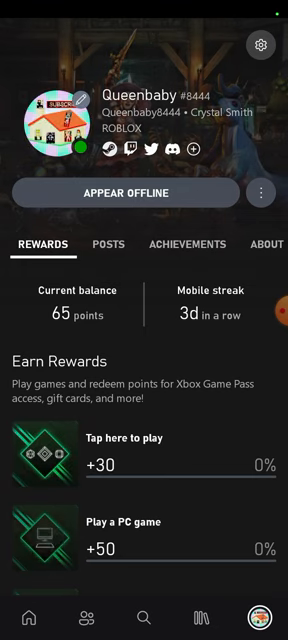
scroll(down, 3)
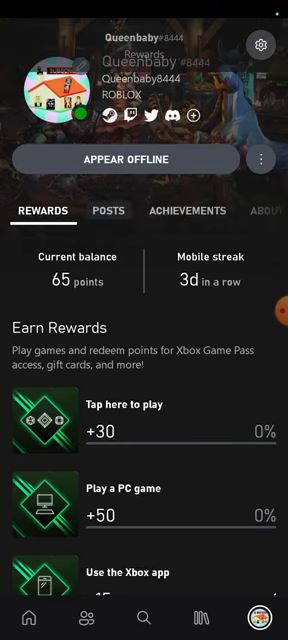
click(116, 212)
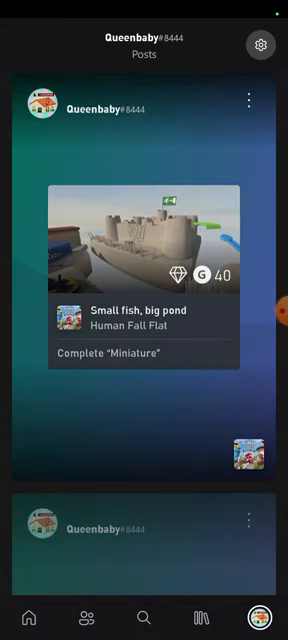
scroll(down, 3)
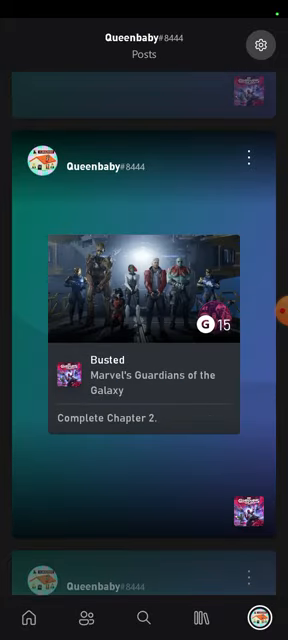
scroll(down, 3)
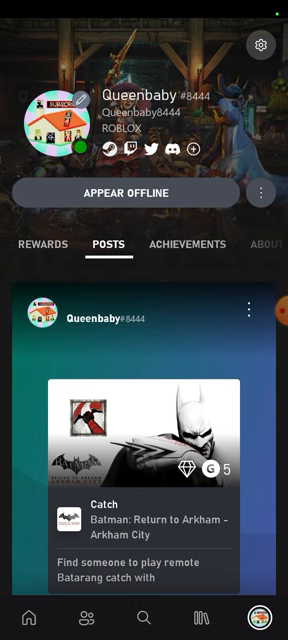
click(188, 244)
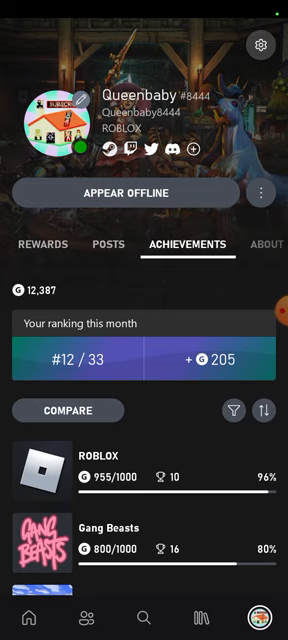
scroll(down, 3)
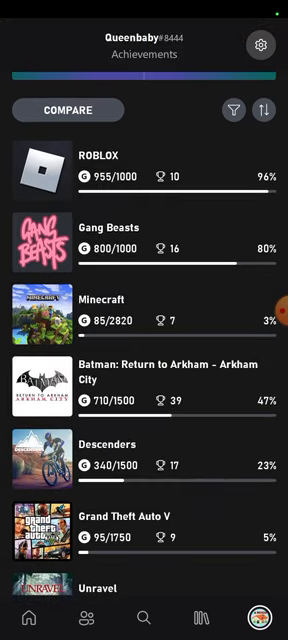
scroll(down, 3)
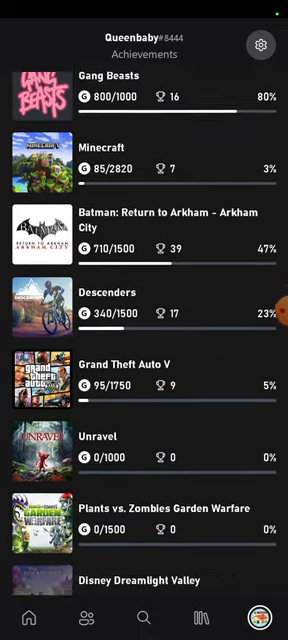
scroll(down, 3)
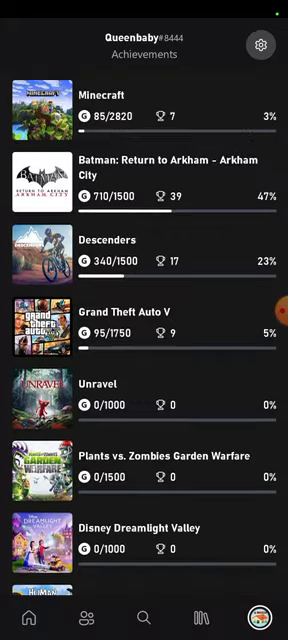
scroll(down, 3)
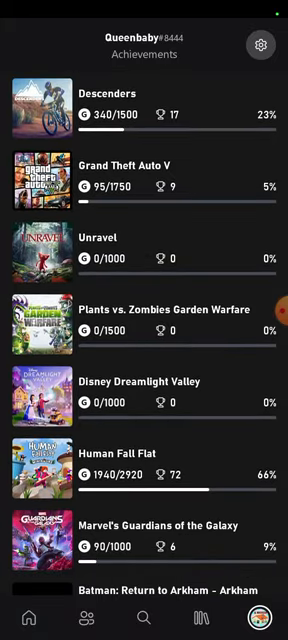
scroll(down, 3)
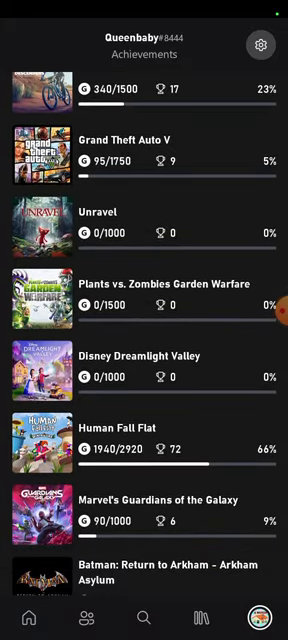
scroll(down, 3)
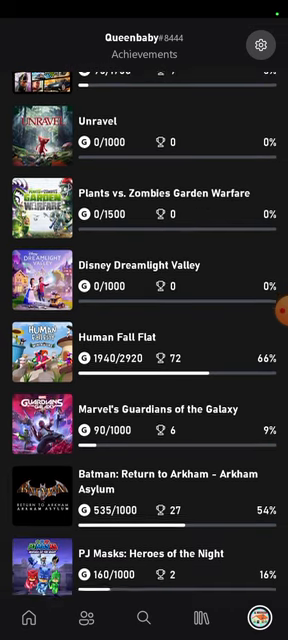
scroll(down, 3)
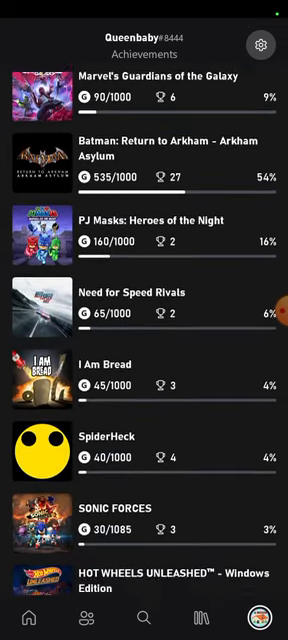
scroll(down, 3)
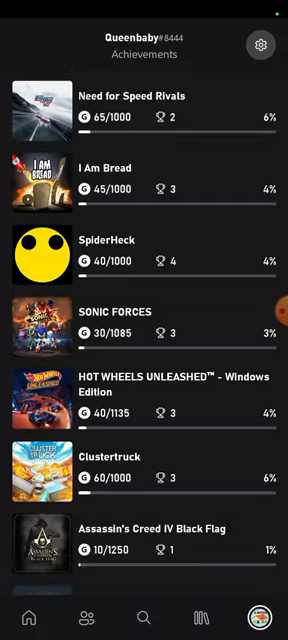
scroll(down, 3)
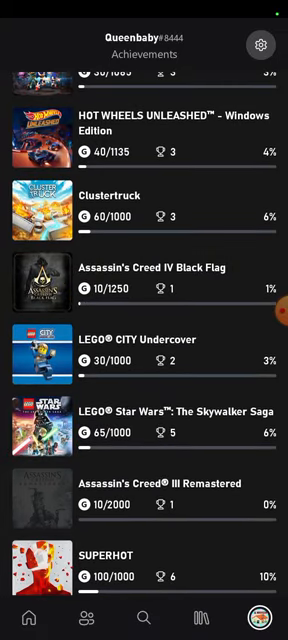
Continue scrolling the achievements list down to LEGO Marvel Super Heroes.
scroll(down, 3)
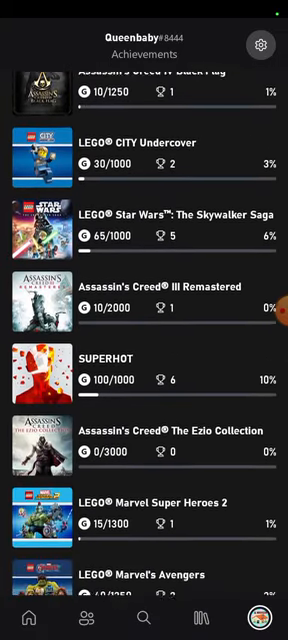
scroll(down, 3)
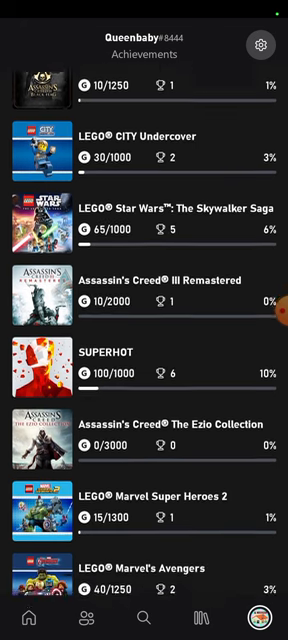
scroll(down, 3)
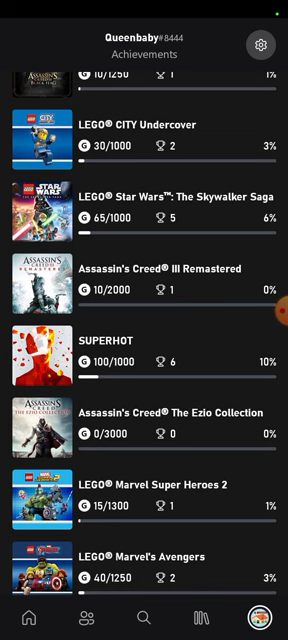
scroll(down, 3)
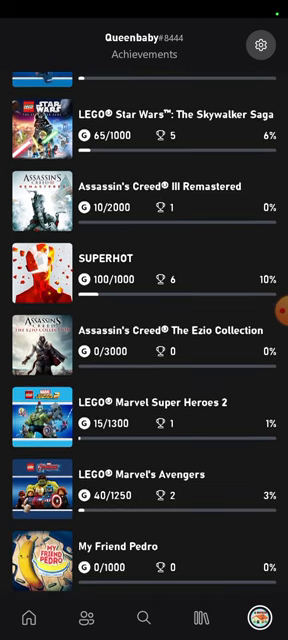
scroll(down, 3)
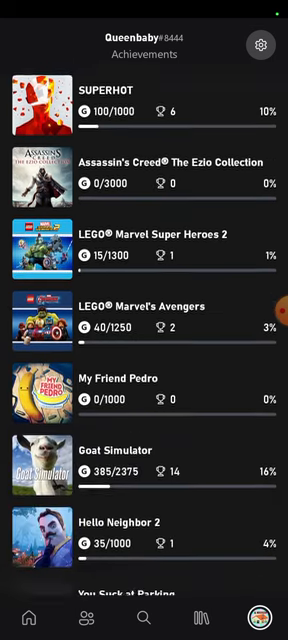
scroll(down, 3)
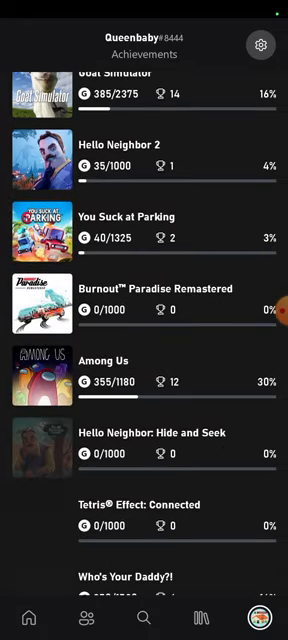
scroll(up, 3)
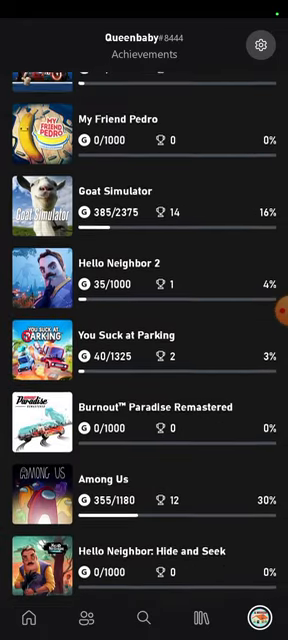
scroll(down, 3)
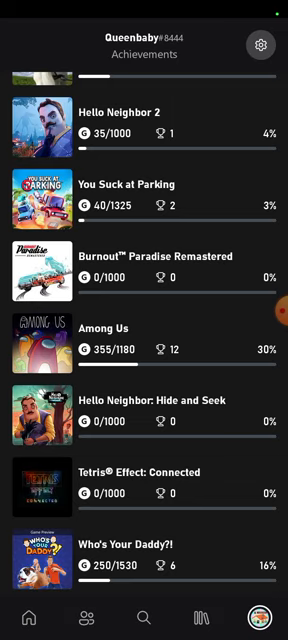
scroll(down, 3)
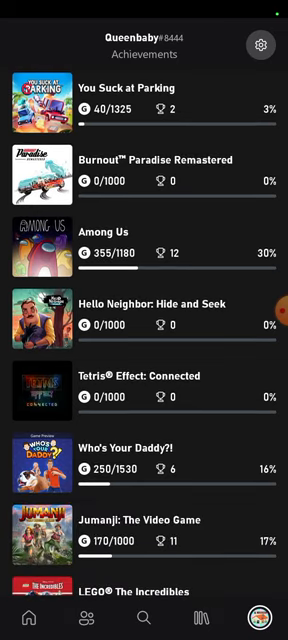
scroll(down, 3)
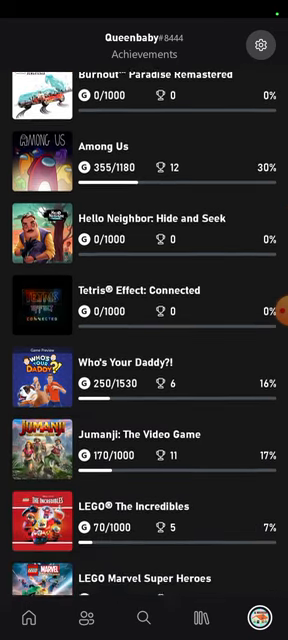
View the LEGO The Incredibles achievements page (70/1000 gamerscore, 5/51 unlocked) and back out.
click(144, 512)
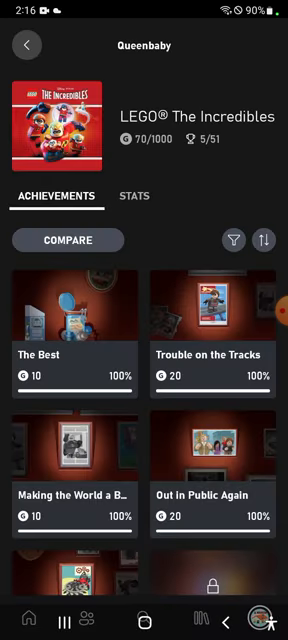
click(24, 48)
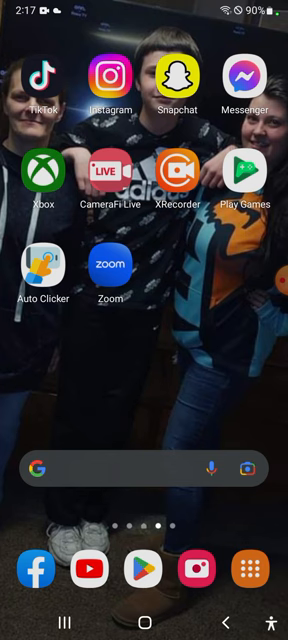
Go to the next home screen page and open the Favorites folder of games.
scroll(left, 3)
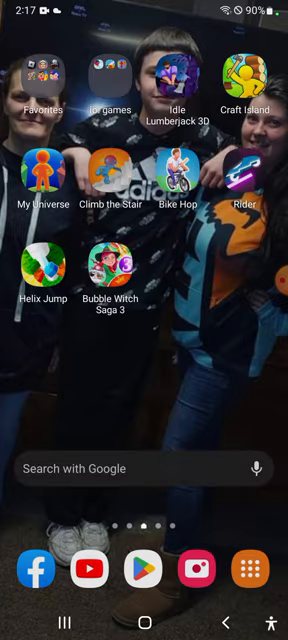
click(40, 80)
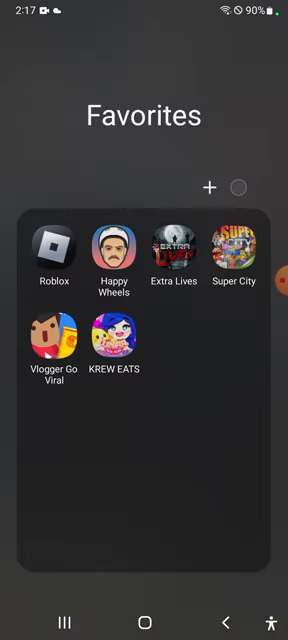